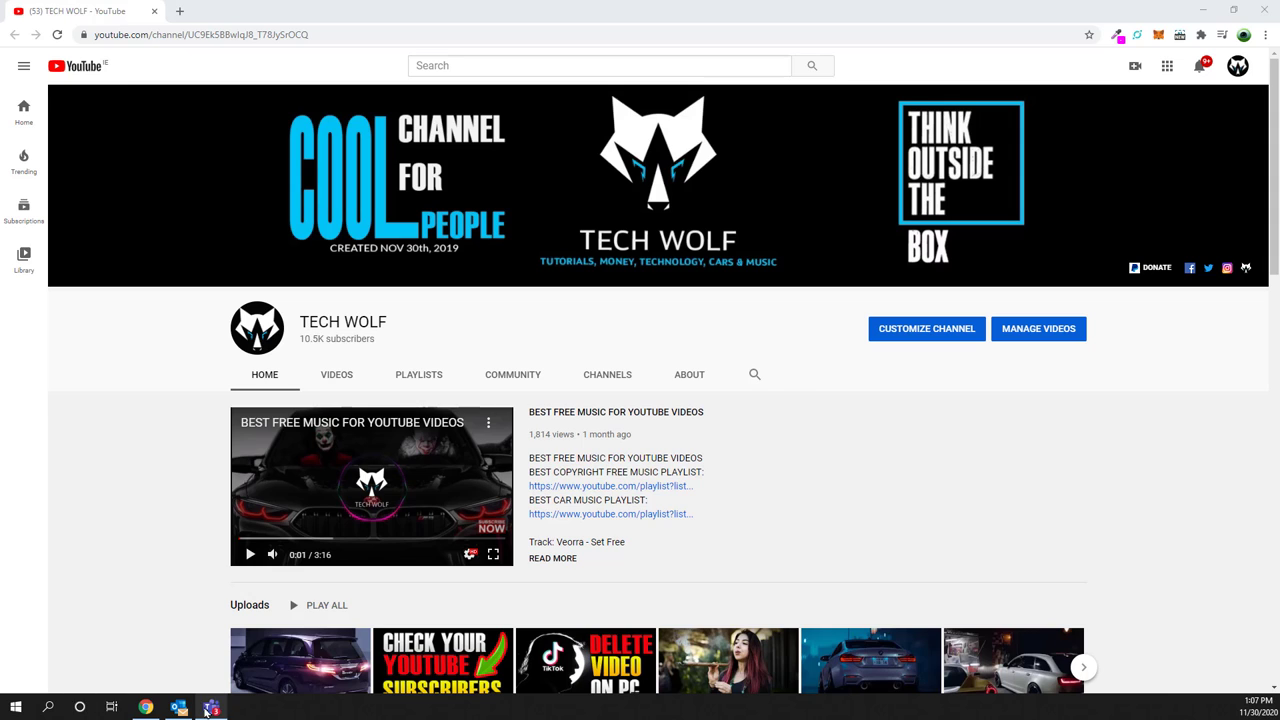
Switch from the YouTube channel in Chrome to Microsoft Teams via the taskbar.
click(211, 708)
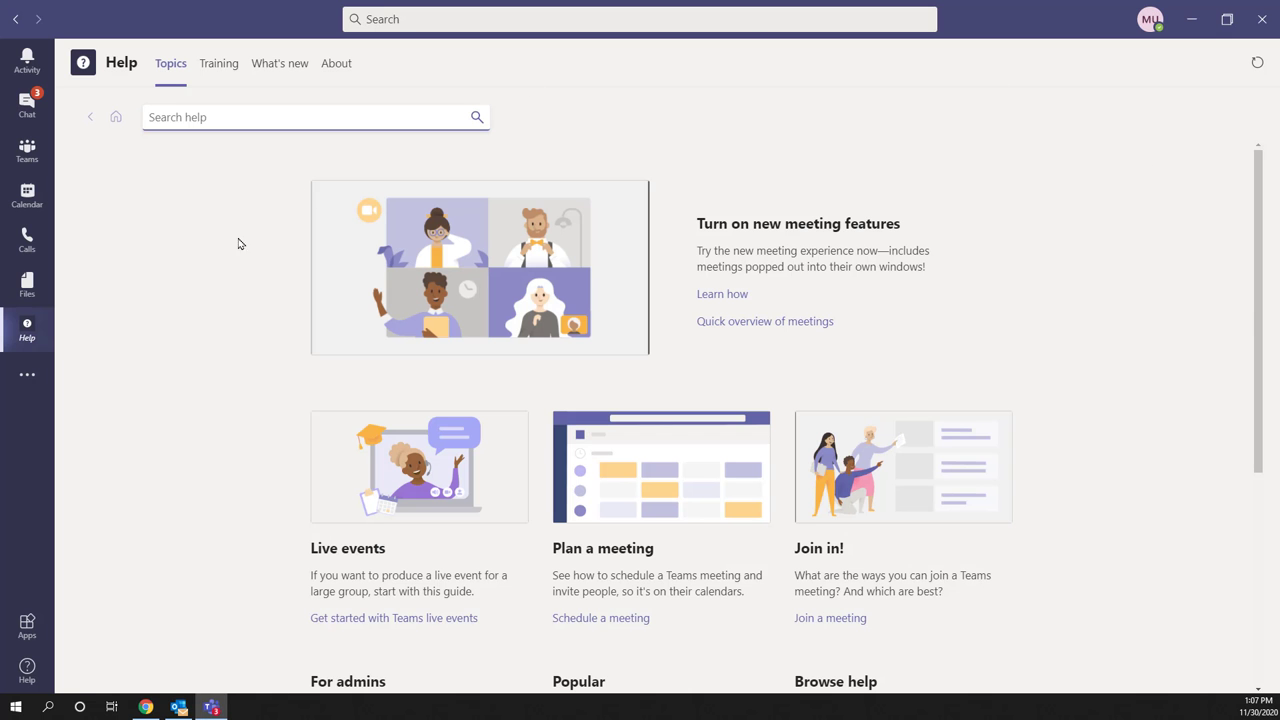
mouse_move(170, 222)
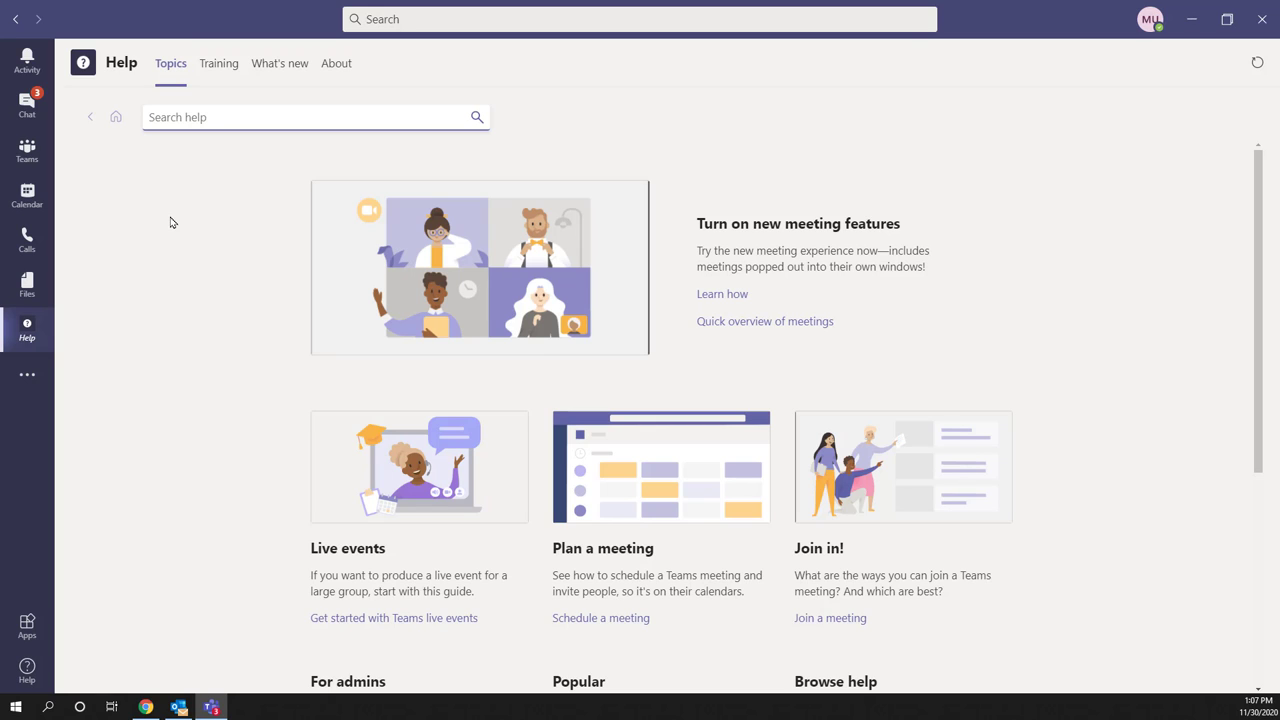
mouse_move(317, 290)
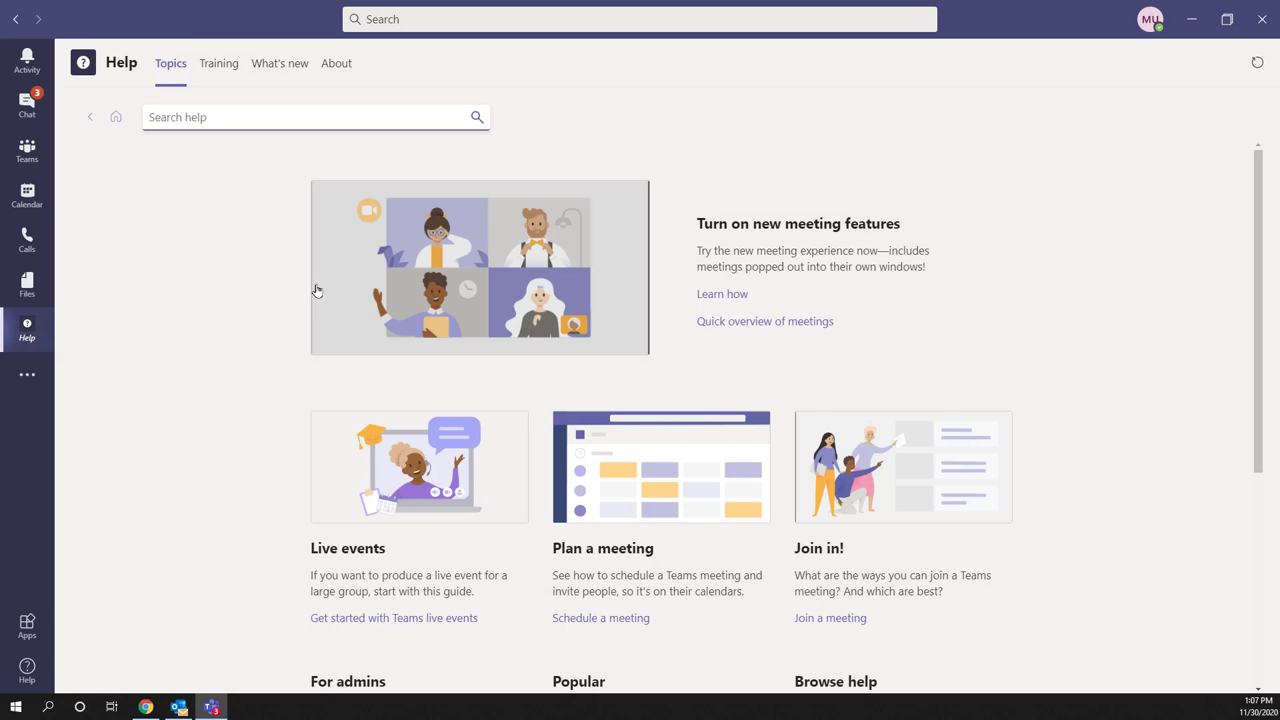
mouse_move(293, 328)
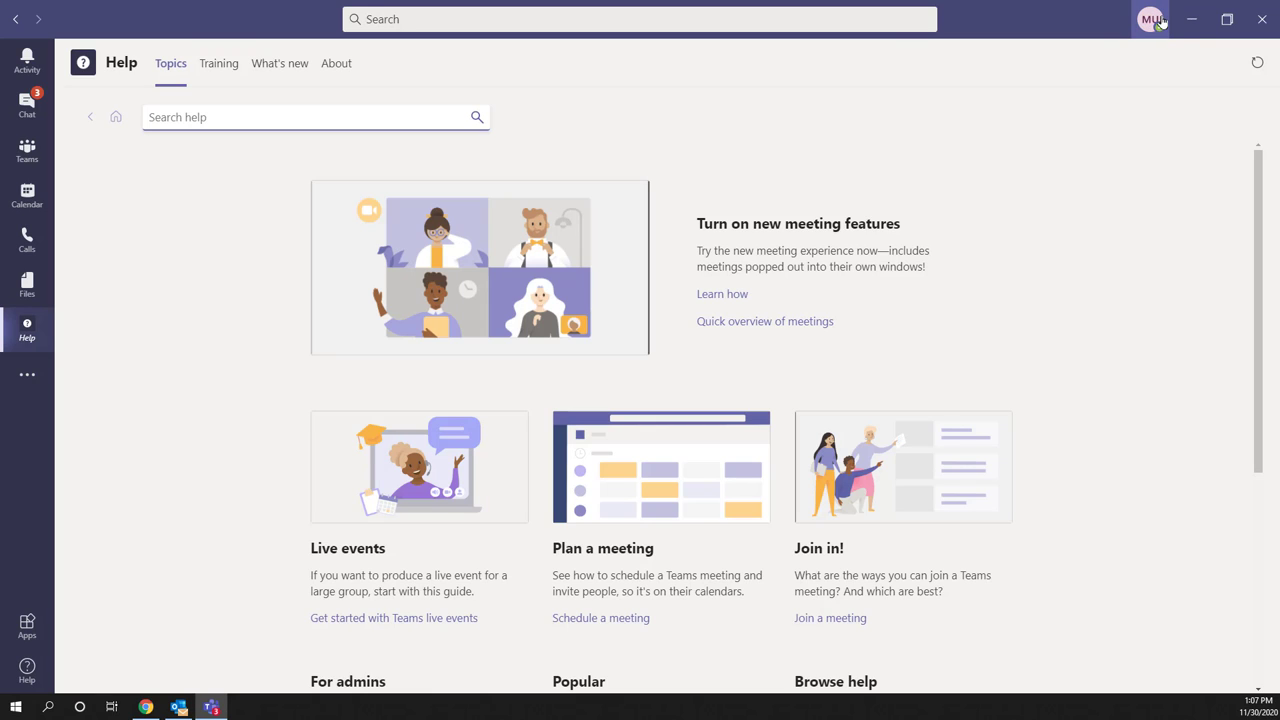
Open the profile menu from your profile picture at the top right.
click(1150, 19)
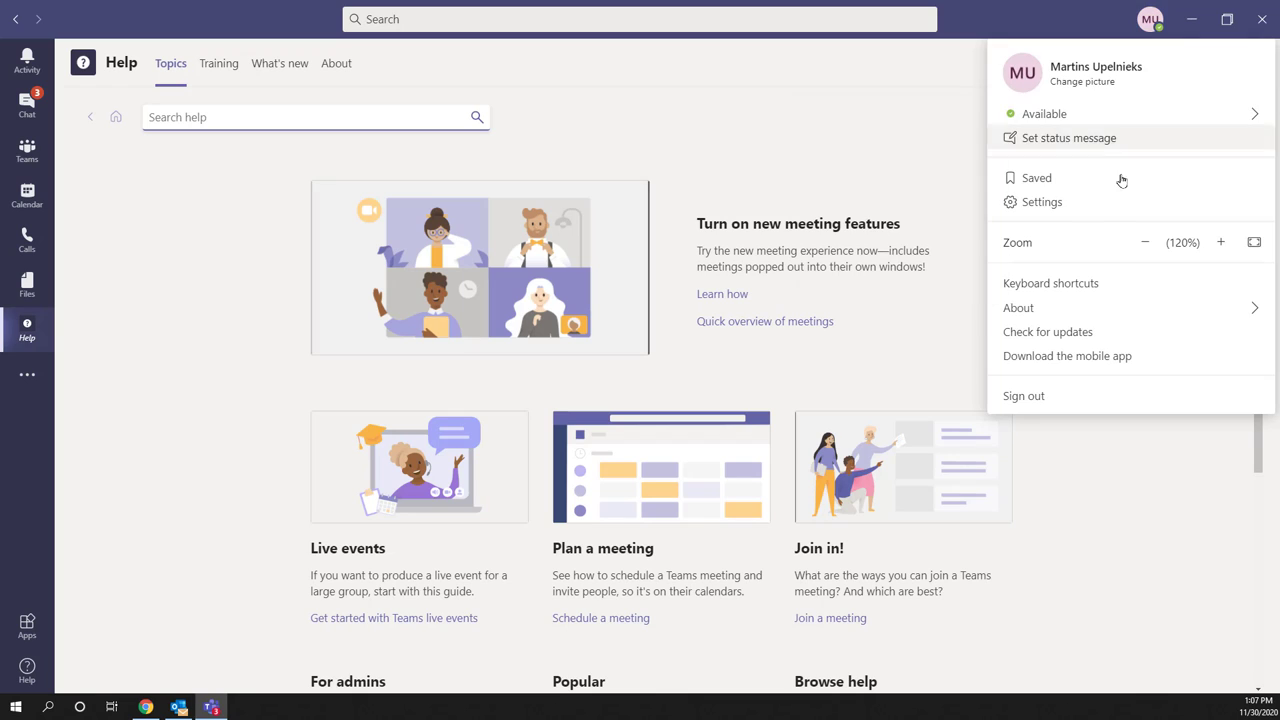
mouse_move(1064, 133)
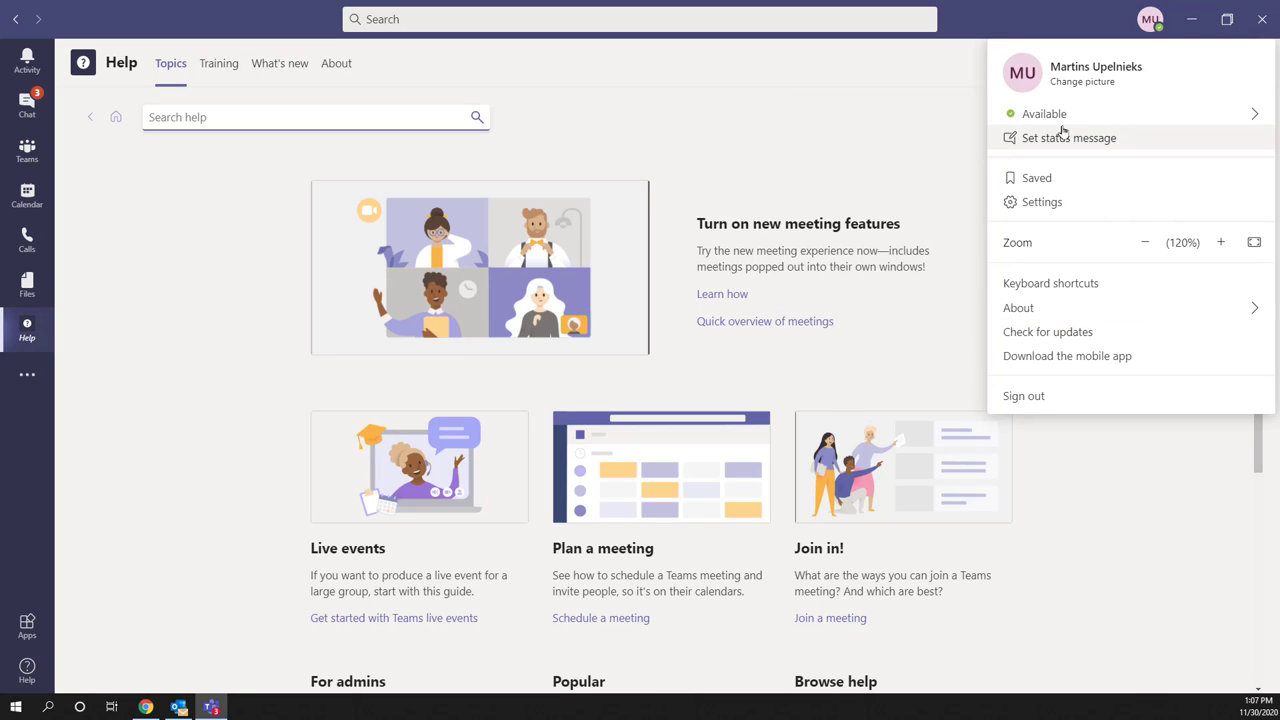
mouse_move(1035, 149)
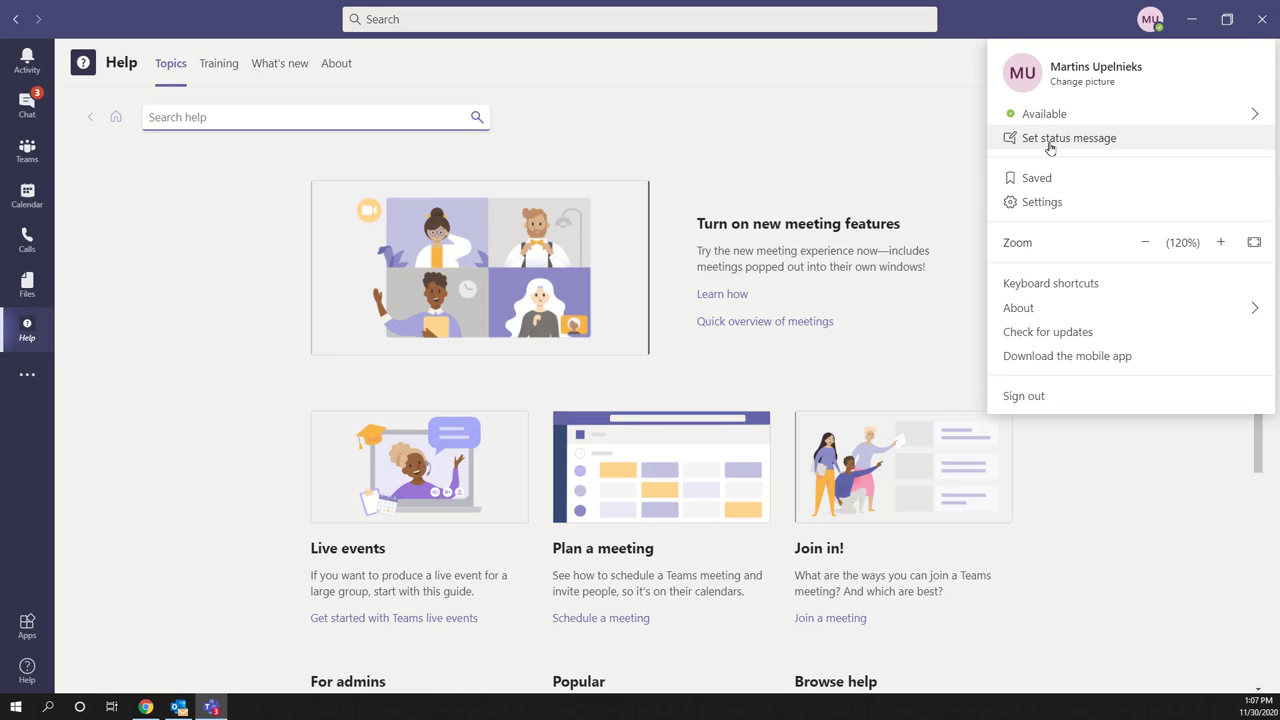
Choose 'Set status message' and type 'Out of office!' as the message.
click(1068, 137)
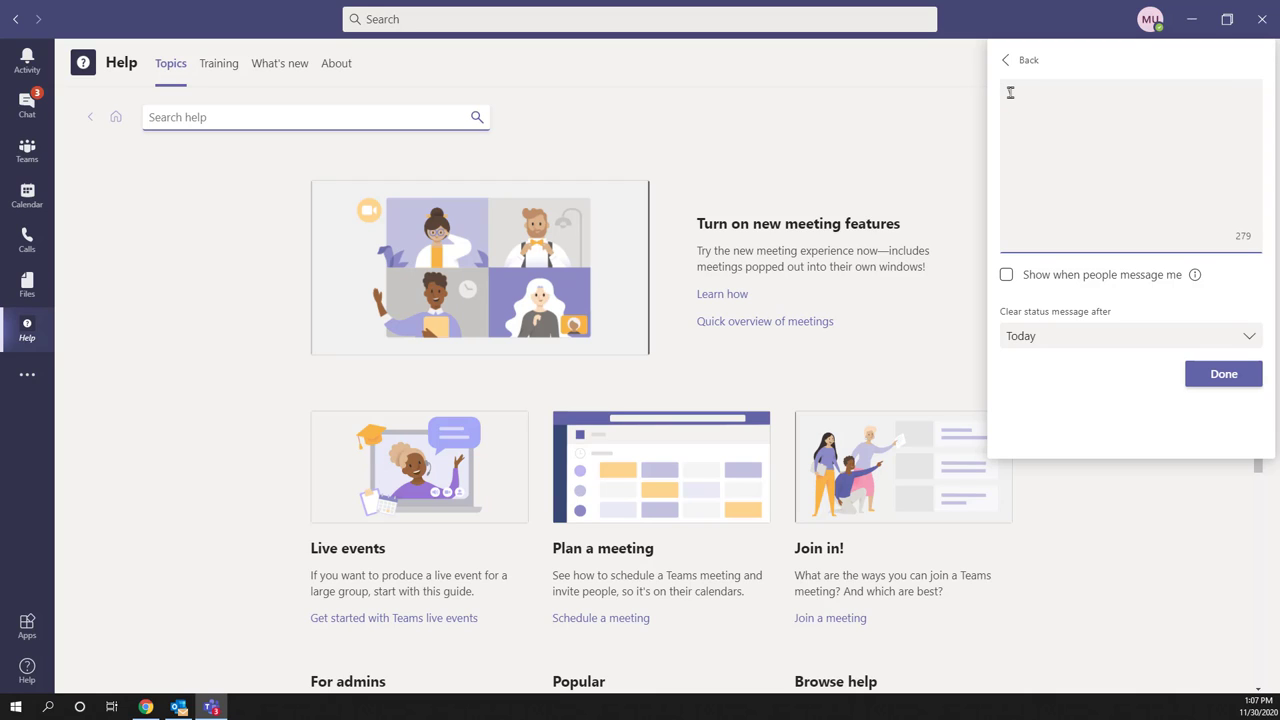
text(ou)
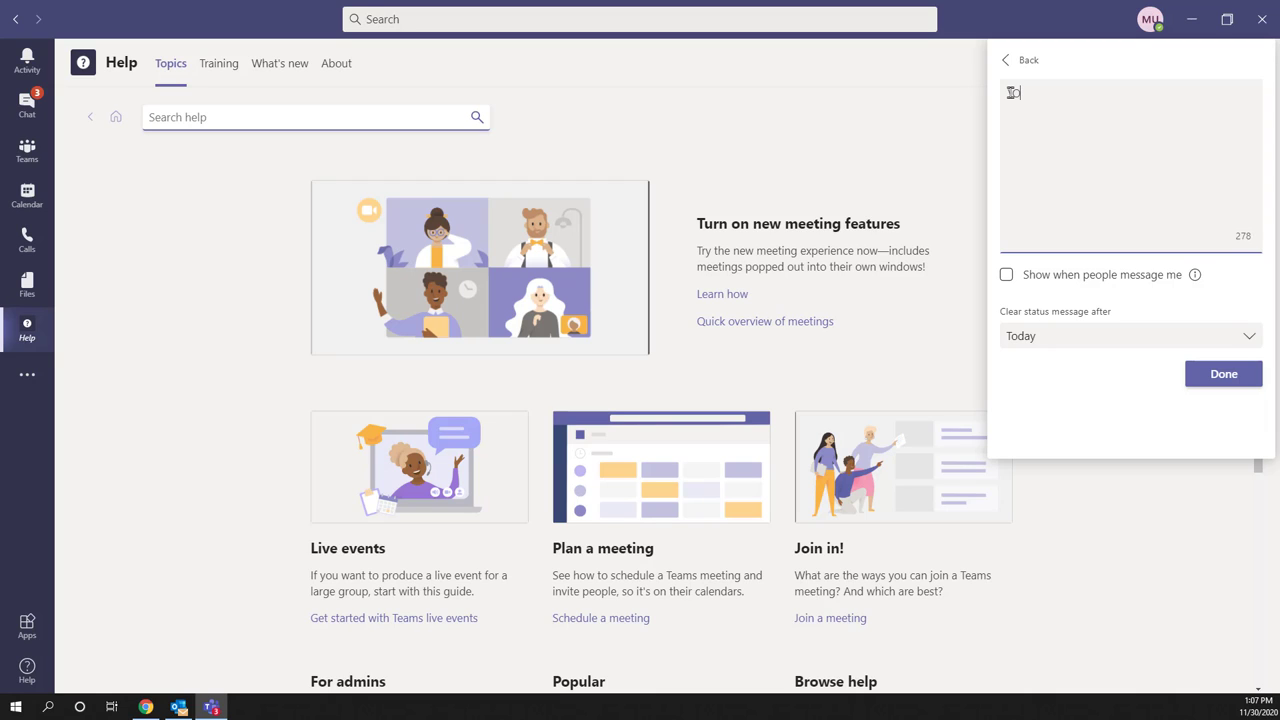
text(Out of office!)
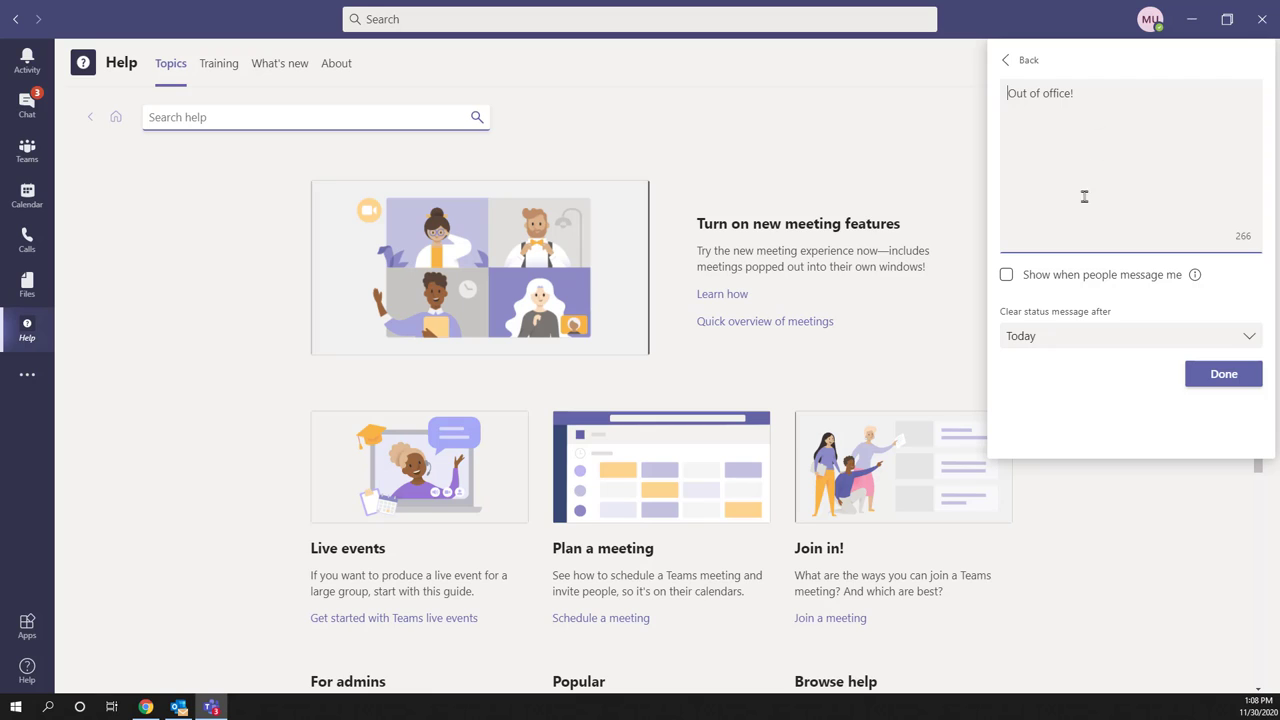
mouse_move(1193, 267)
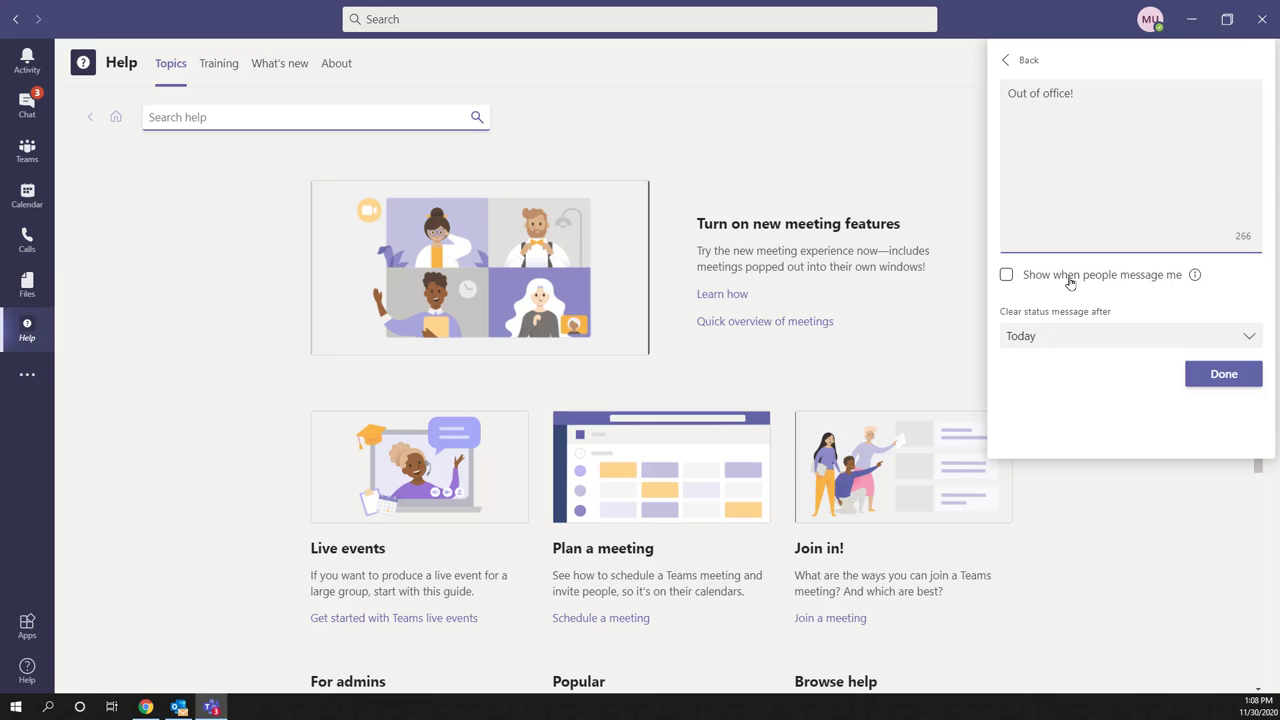
Tick 'Show when people message me' for the 'Out of office!' status.
click(1006, 274)
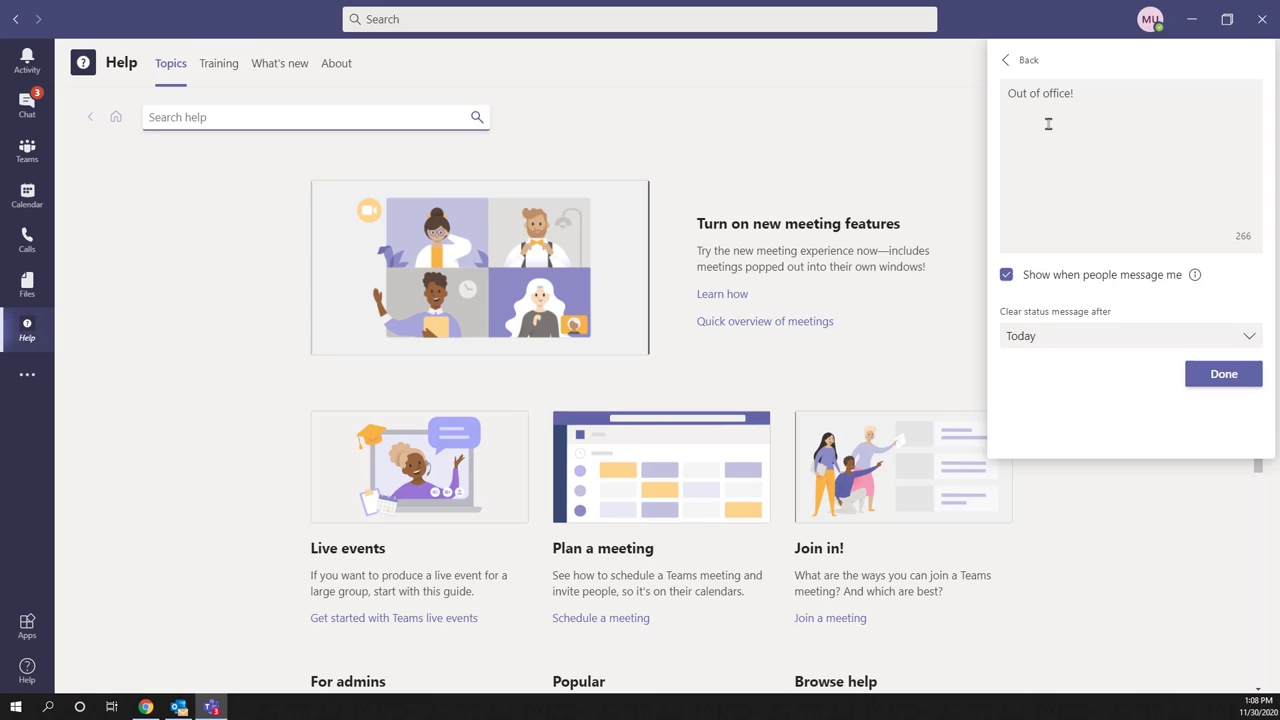
mouse_move(1056, 138)
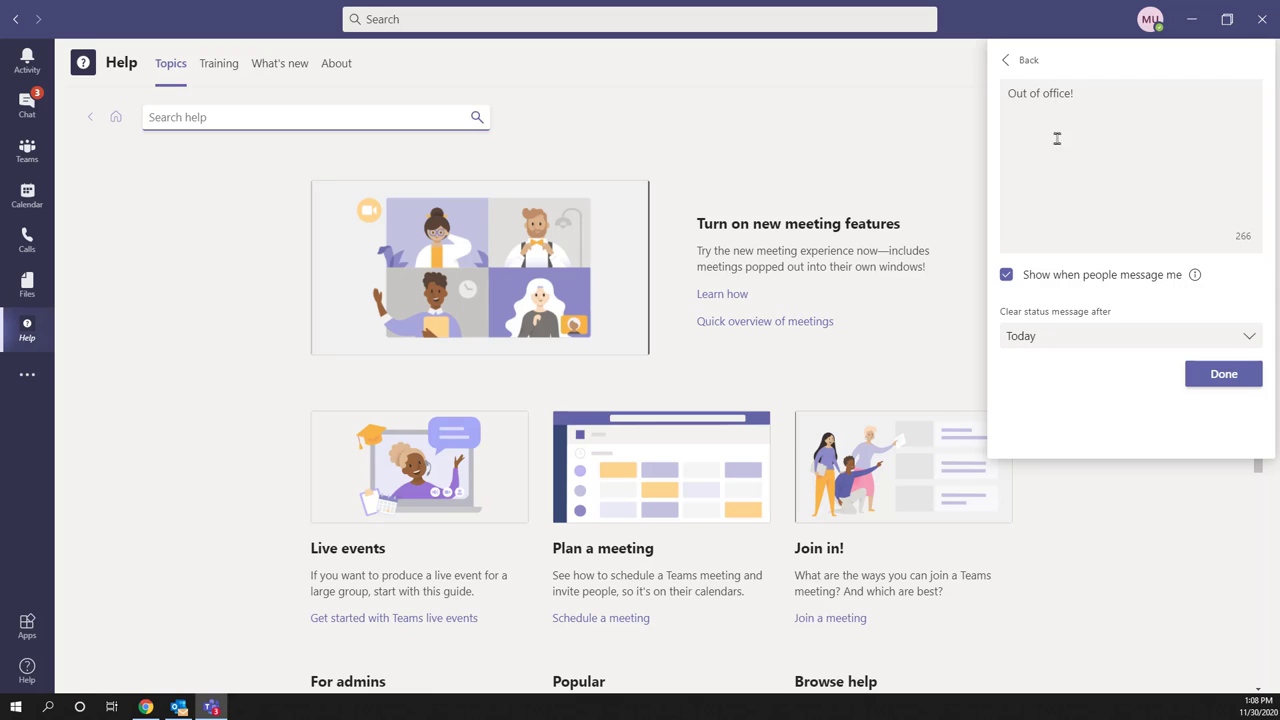
mouse_move(1109, 345)
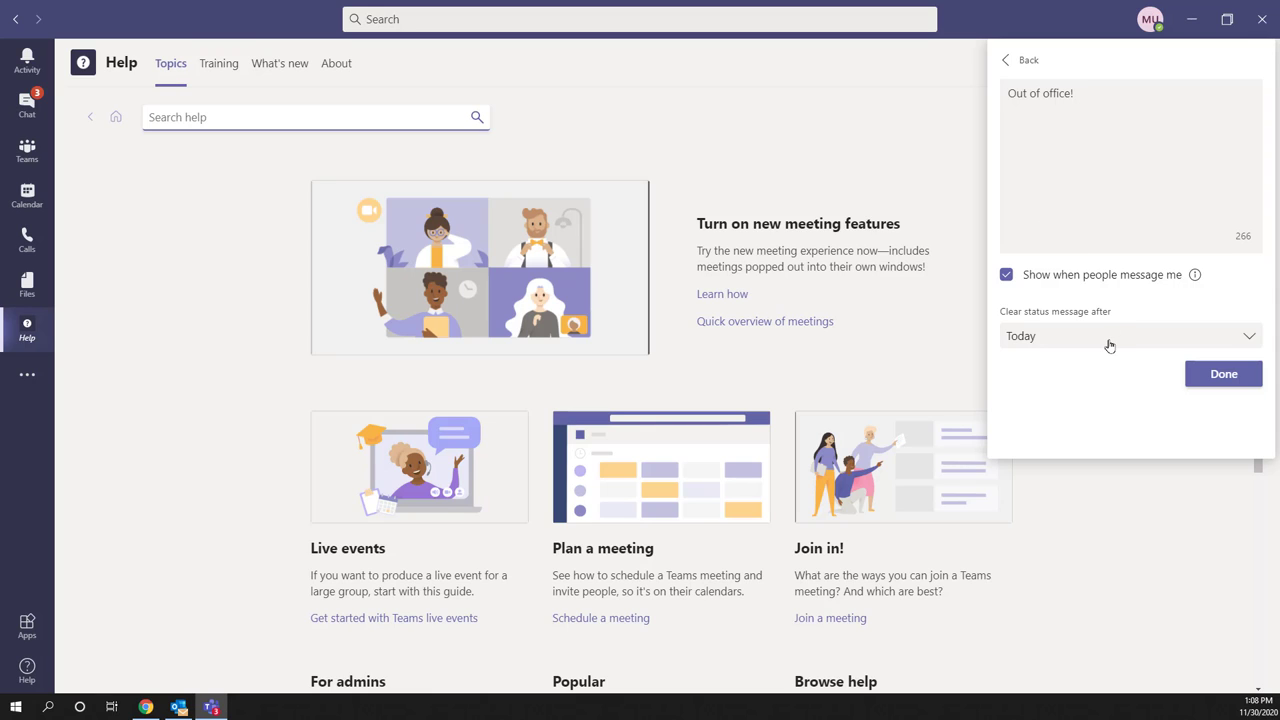
Set 'Clear status message after' to 1 Hour instead of Today.
click(1125, 335)
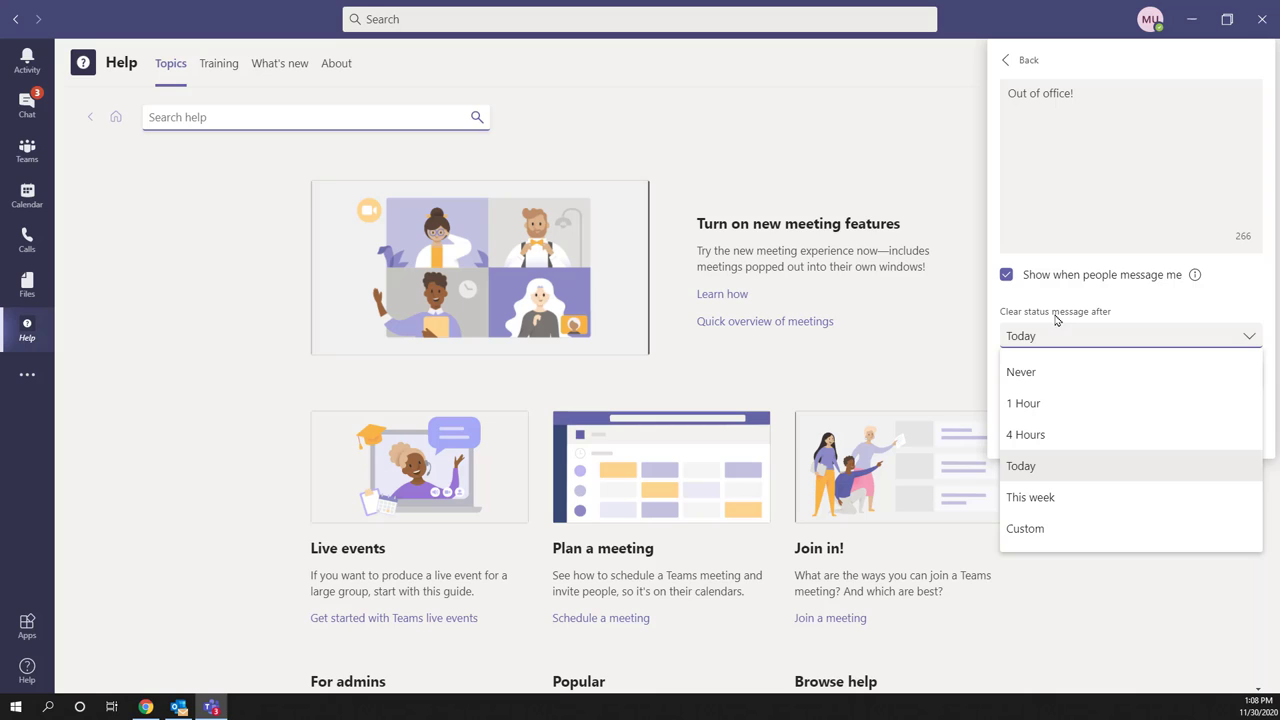
mouse_move(1096, 343)
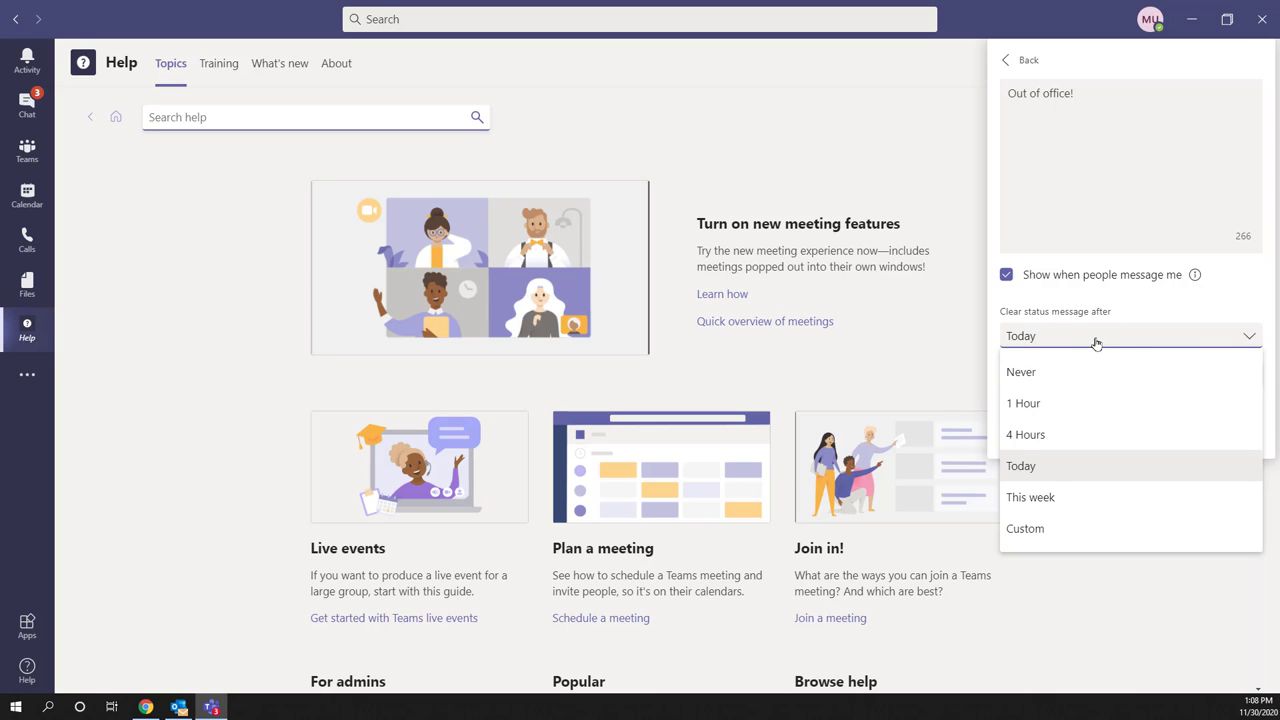
mouse_move(1088, 388)
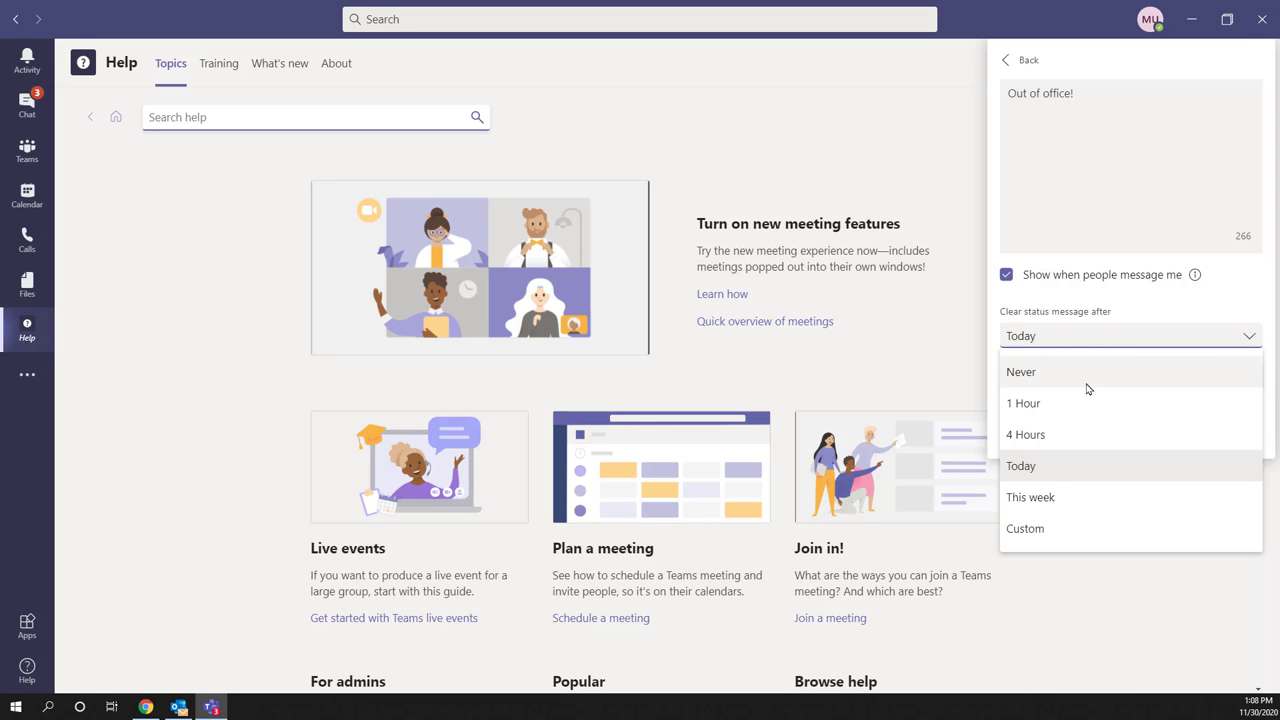
mouse_move(1065, 492)
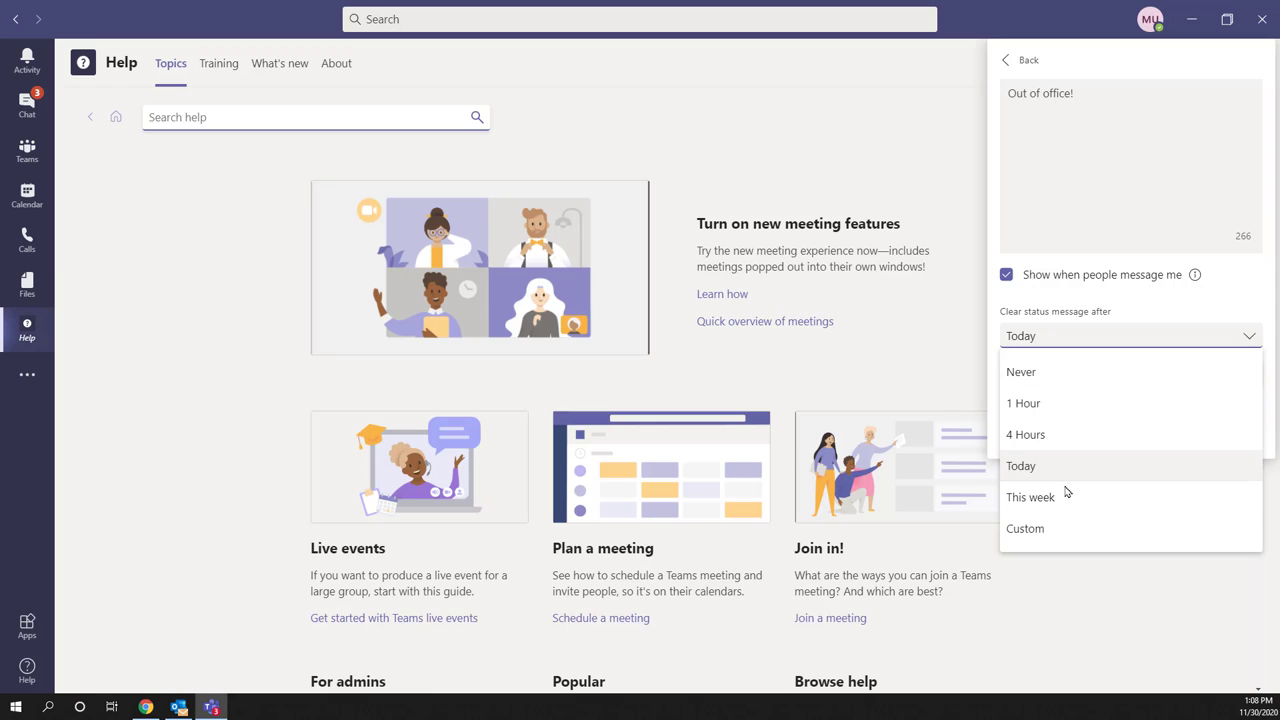
mouse_move(1030, 434)
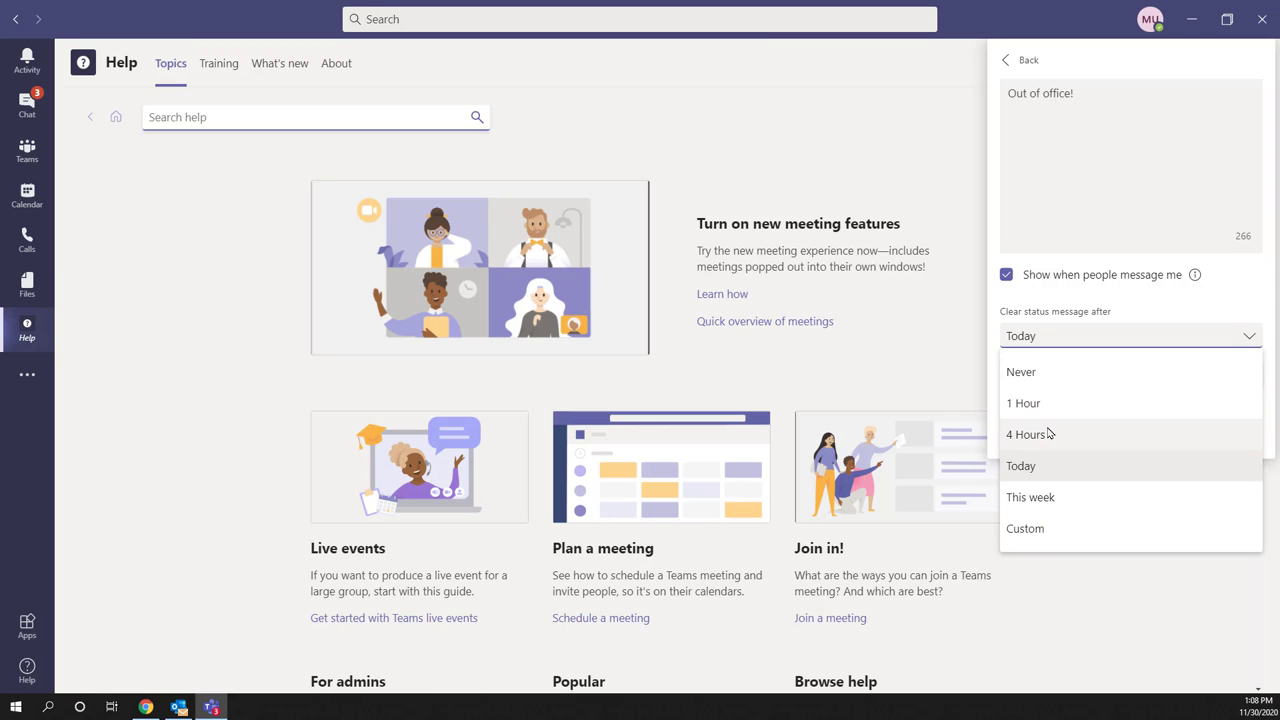
mouse_move(1065, 497)
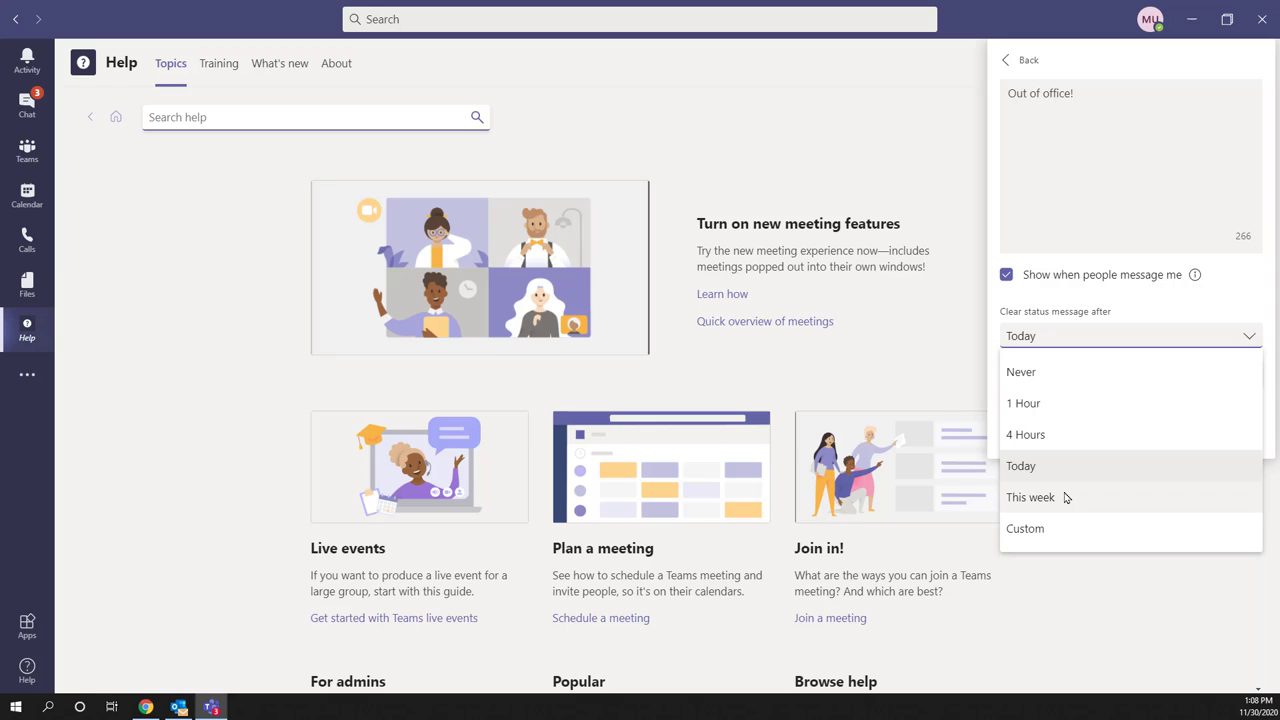
click(1020, 465)
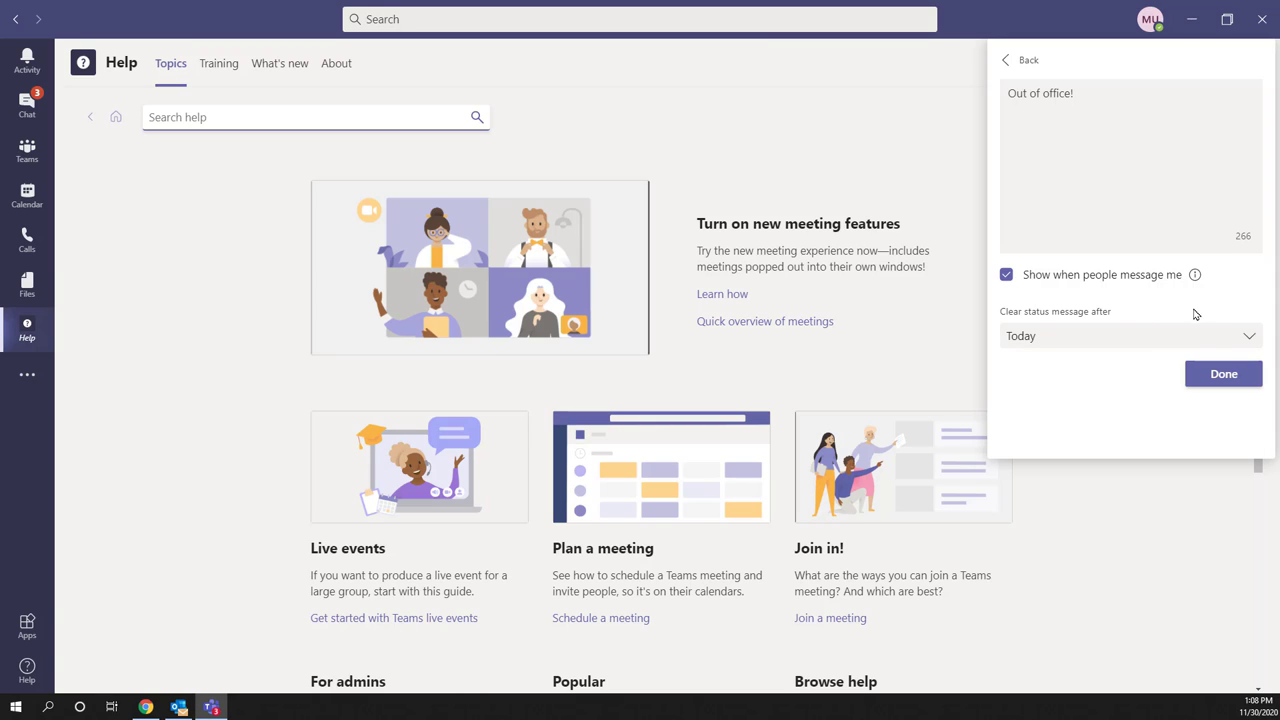
click(1130, 335)
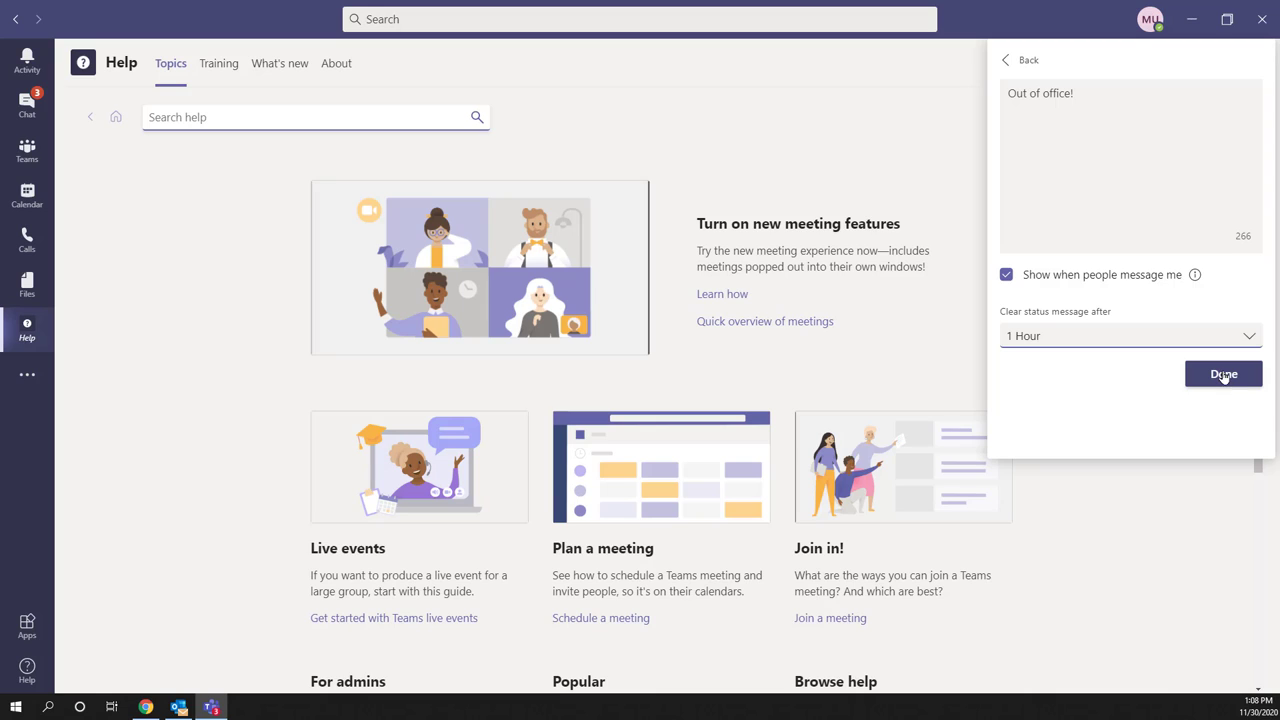
mouse_move(1008, 365)
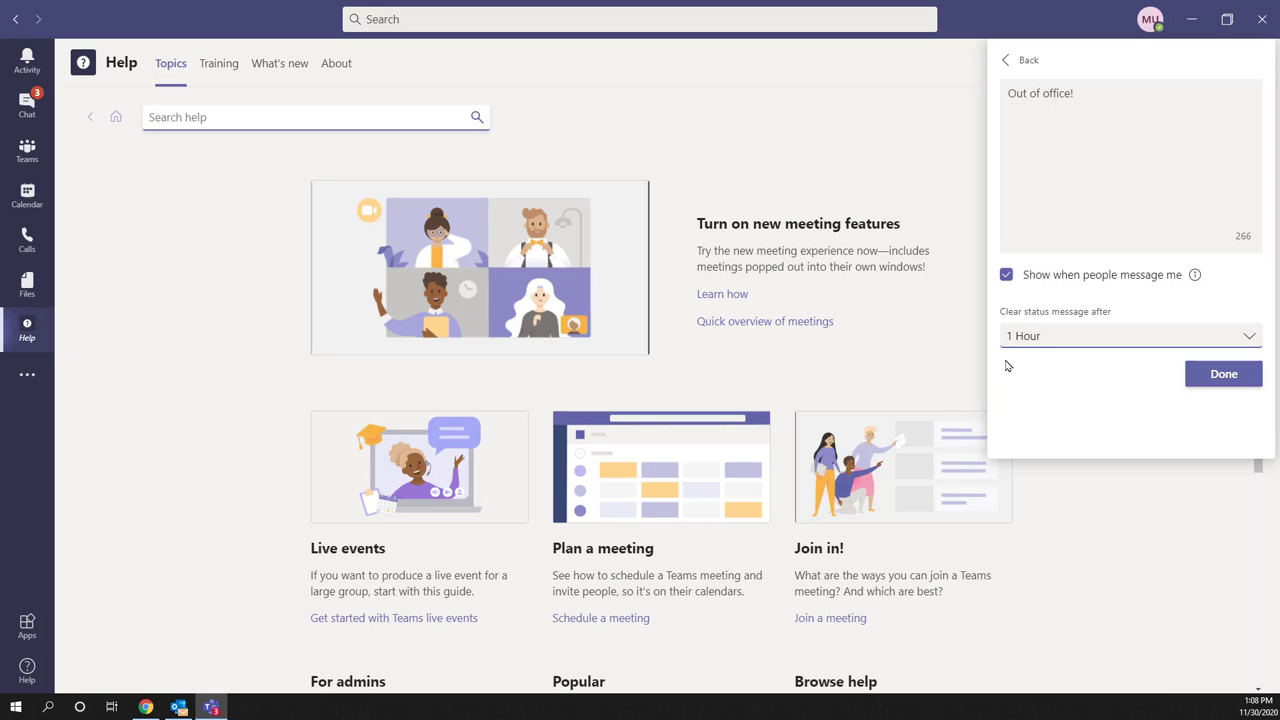